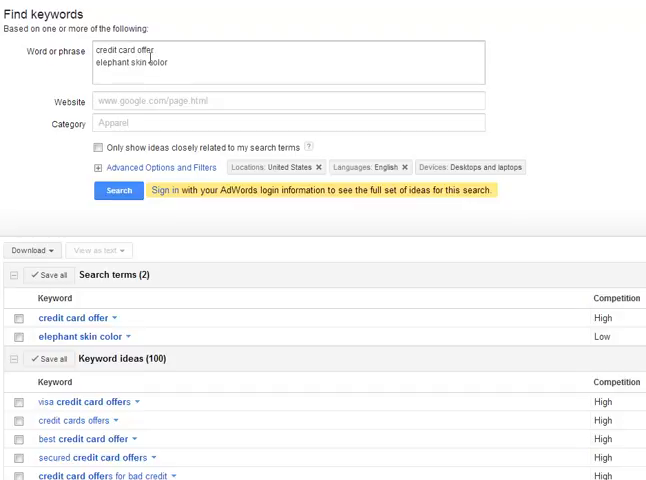
{"action": "mouse_move", "coordinate": [191, 74]}
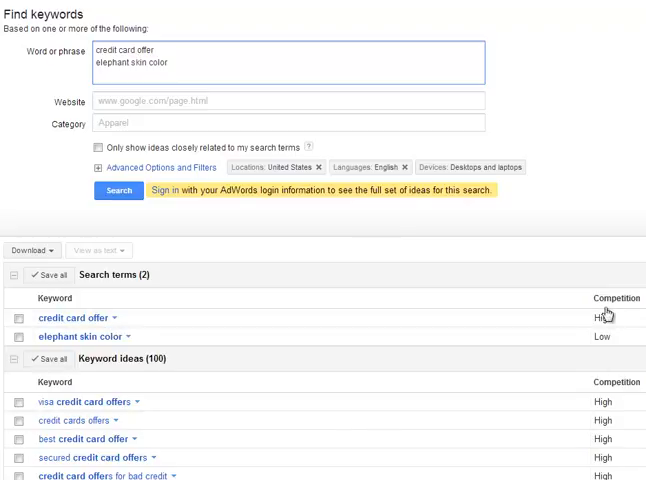
{"action": "mouse_move", "coordinate": [617, 357]}
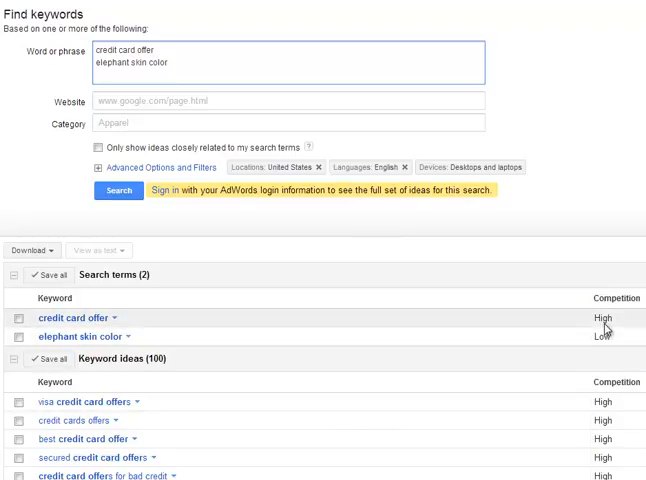
{"action": "mouse_move", "coordinate": [605, 328]}
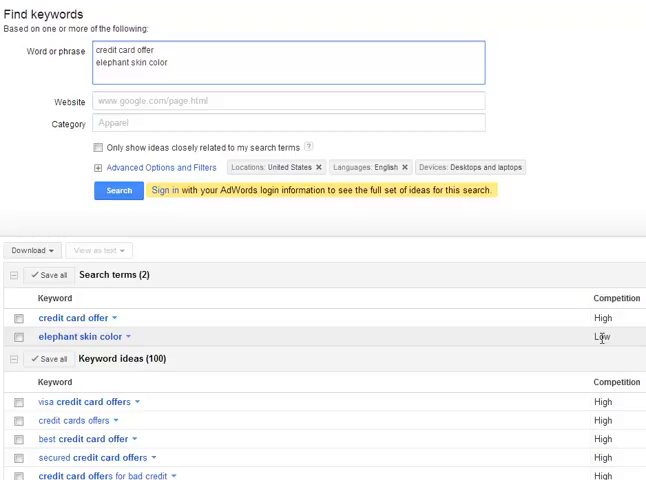
{"action": "mouse_move", "coordinate": [238, 308]}
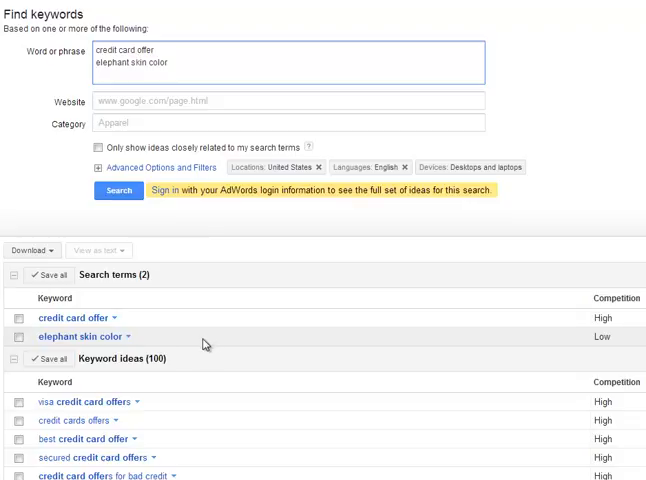
{"action": "mouse_move", "coordinate": [142, 323]}
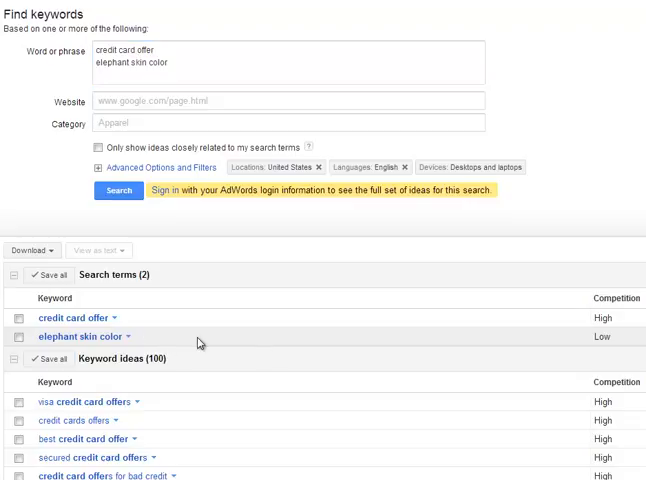
{"action": "mouse_move", "coordinate": [601, 337]}
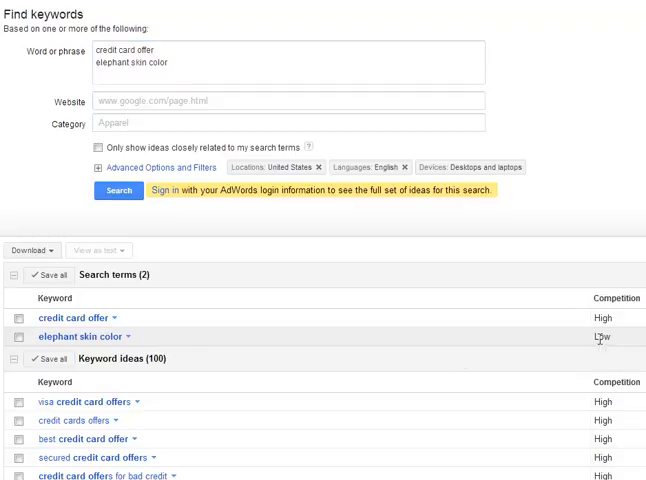
{"action": "mouse_move", "coordinate": [600, 337]}
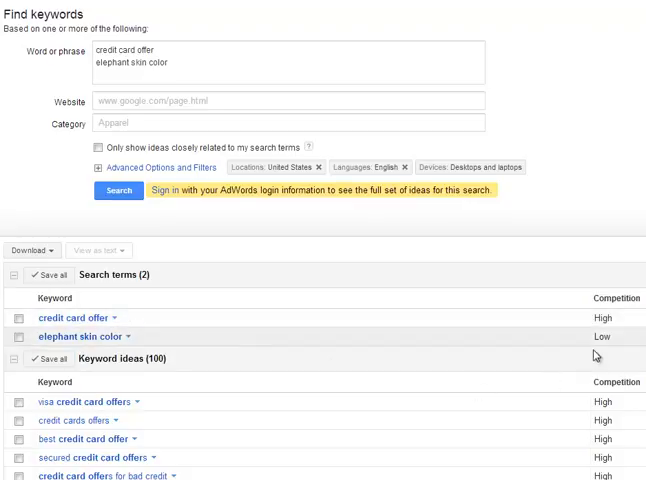
{"action": "mouse_move", "coordinate": [598, 318]}
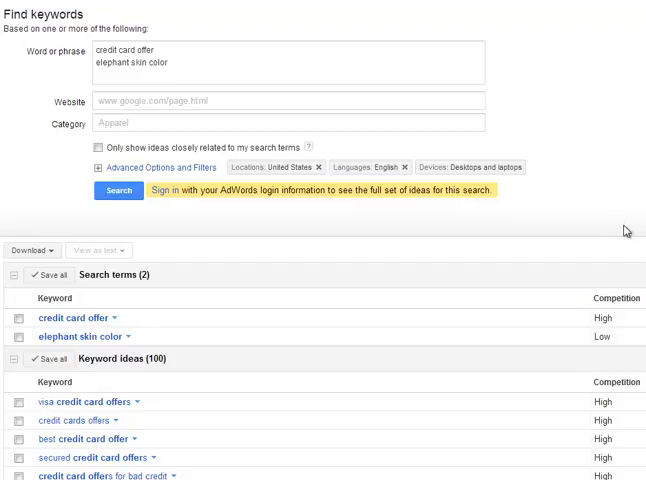
{"action": "mouse_move", "coordinate": [626, 231]}
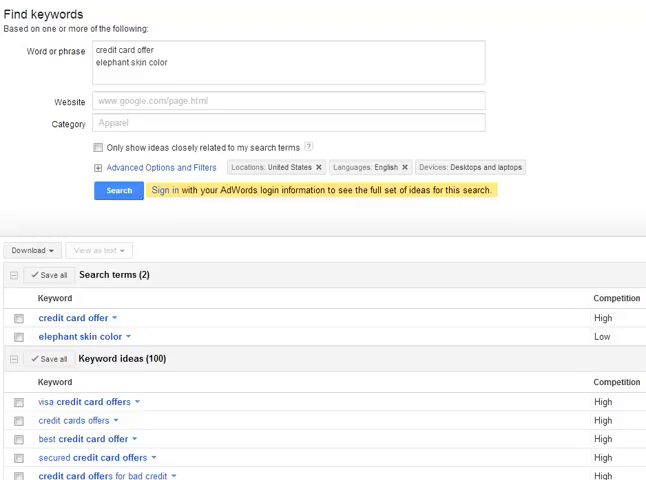
{"action": "mouse_move", "coordinate": [603, 320]}
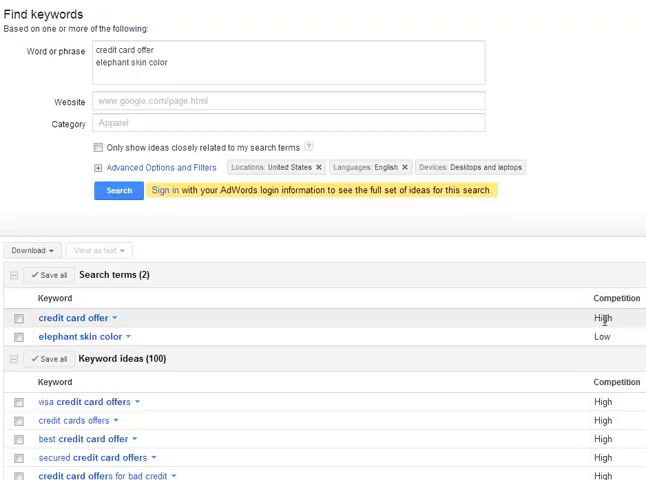
{"action": "mouse_move", "coordinate": [604, 173]}
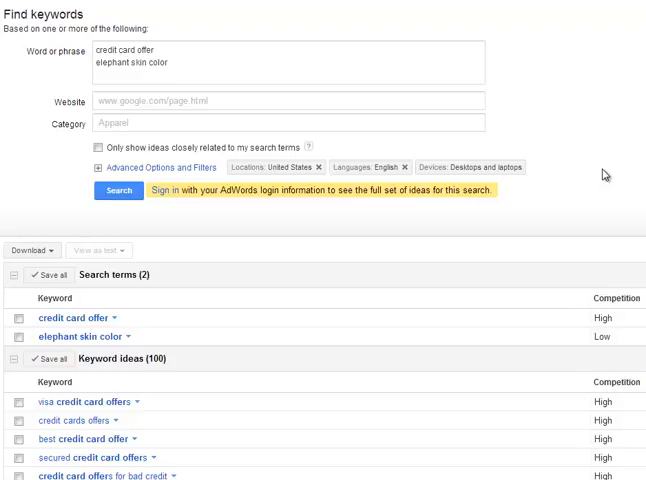
{"action": "mouse_move", "coordinate": [600, 336]}
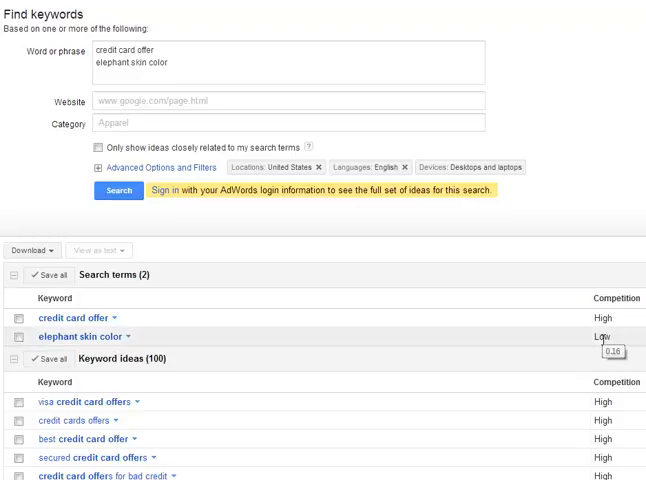